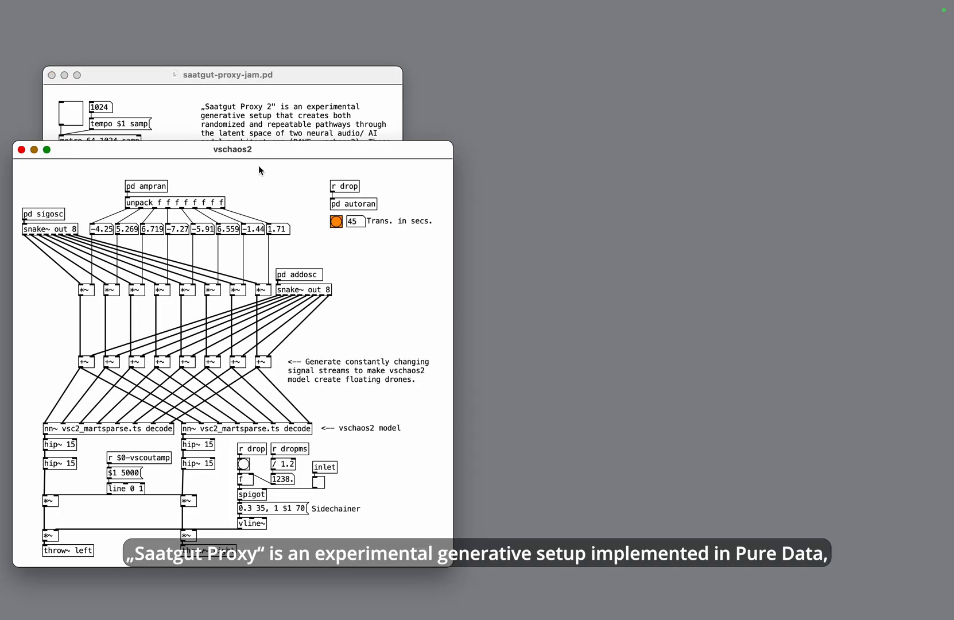
# - Nudge the vschaos2 patch window about 40 pixels to the right
pyautogui.moveTo(232, 149); pyautogui.dragTo(255, 149)
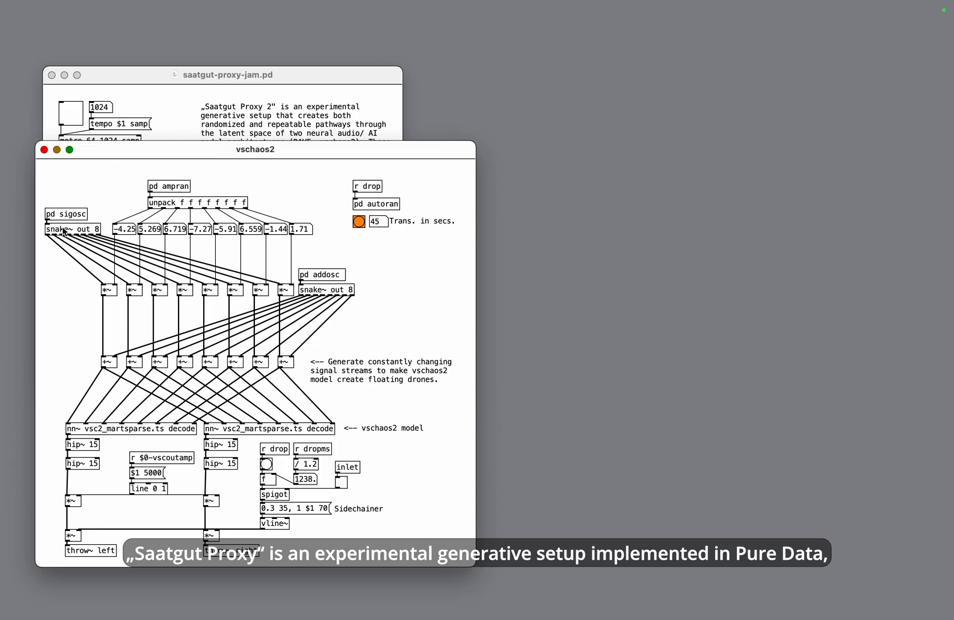
pyautogui.moveTo(73, 219)
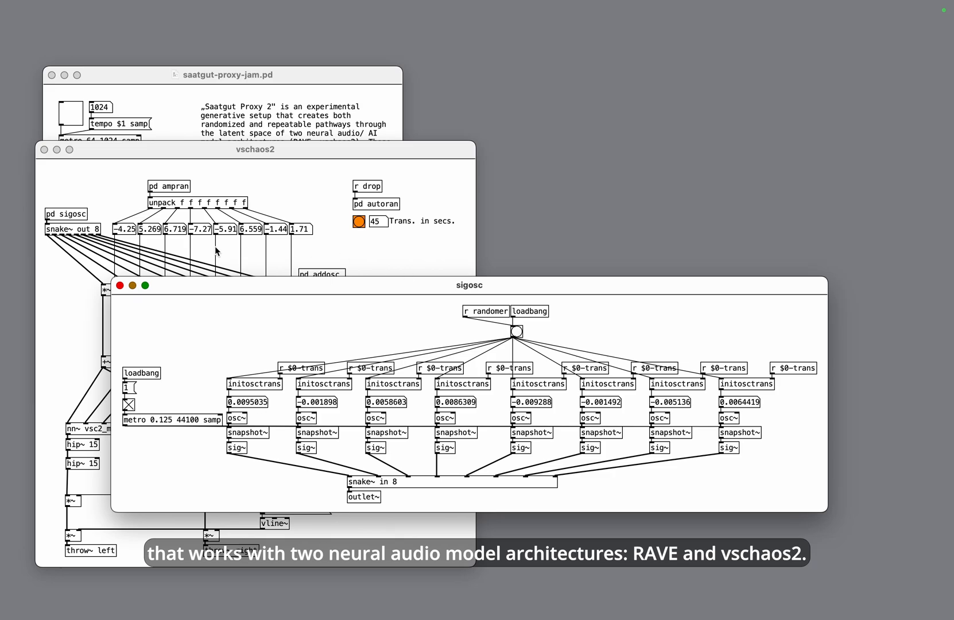
# - Close sigosc and open the addosc subpatch with its eight oscrantrans oscillators
pyautogui.click(120, 285)
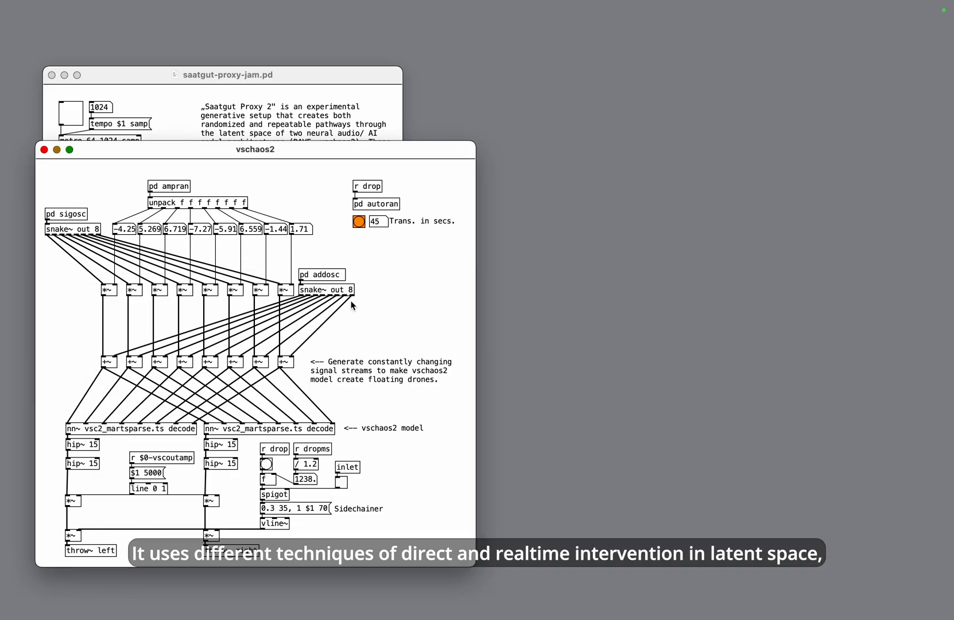
pyautogui.doubleClick(321, 274)
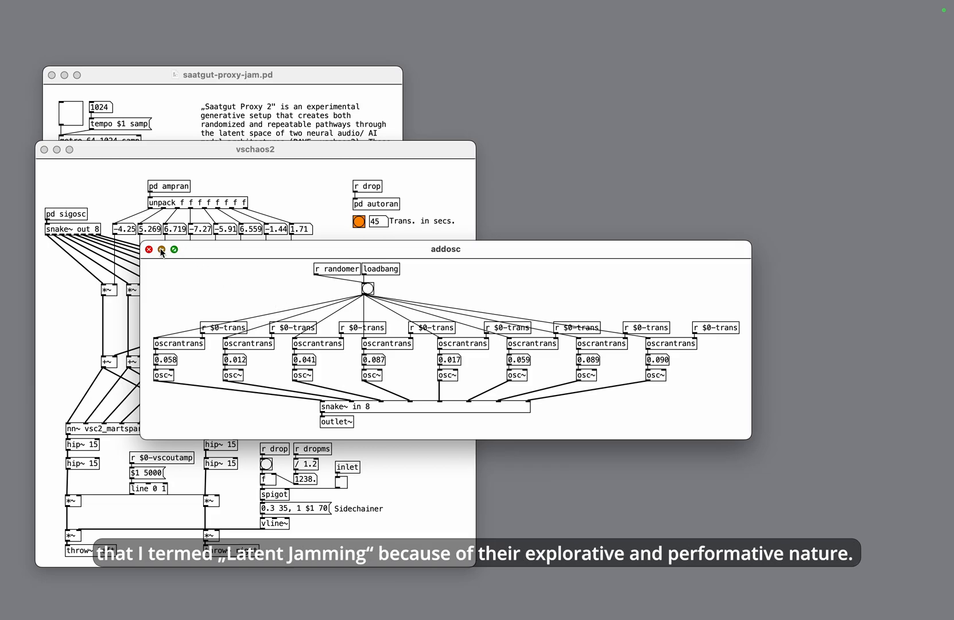
# - Close the addosc subpatch window, returning to the main saatgut-proxy-jam patch
pyautogui.click(148, 250)
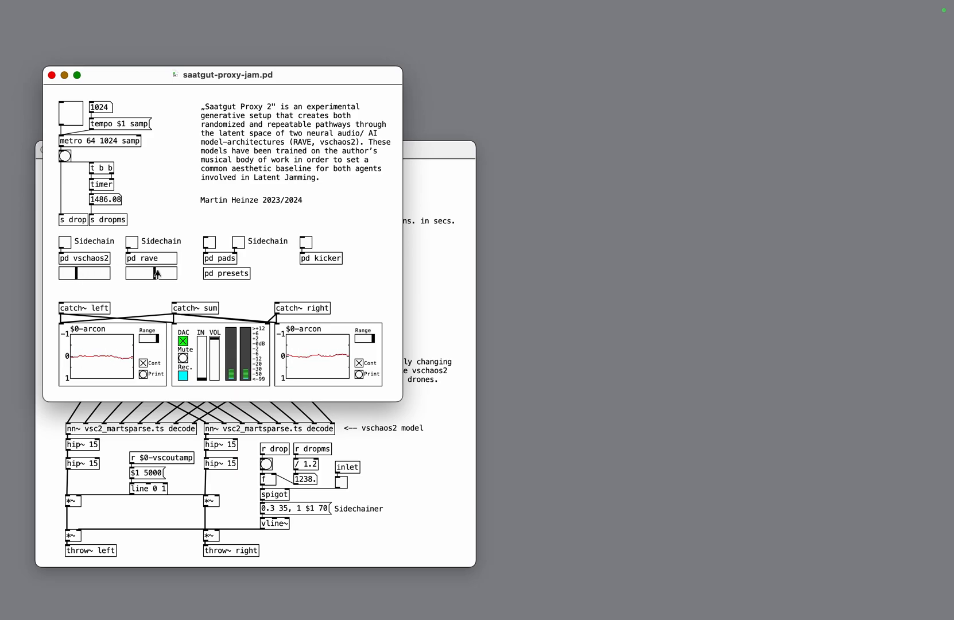
# - Open the pd rave subpatch from the main patch and raise its window
pyautogui.click(144, 258)
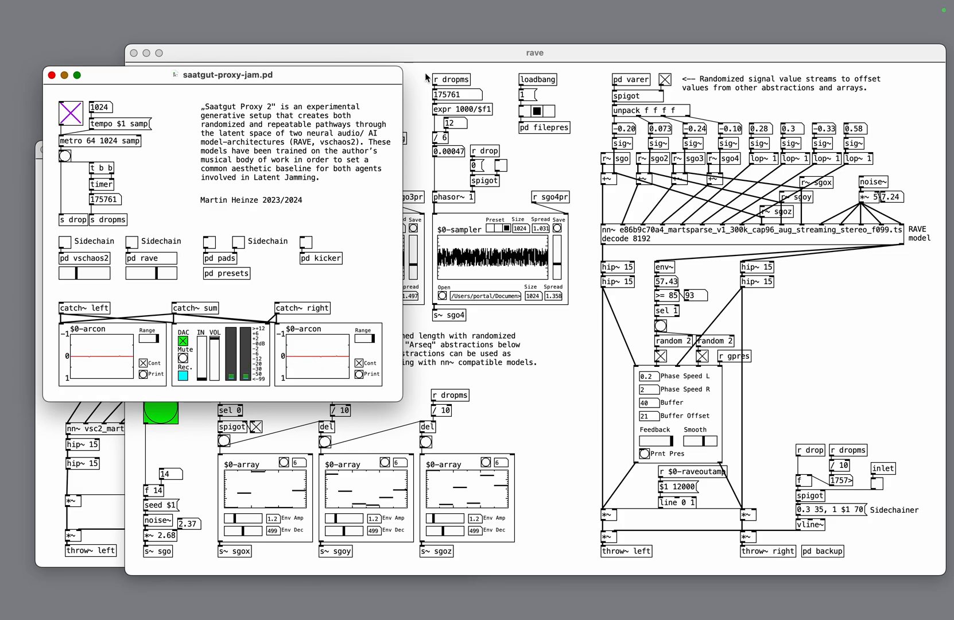
pyautogui.click(535, 53)
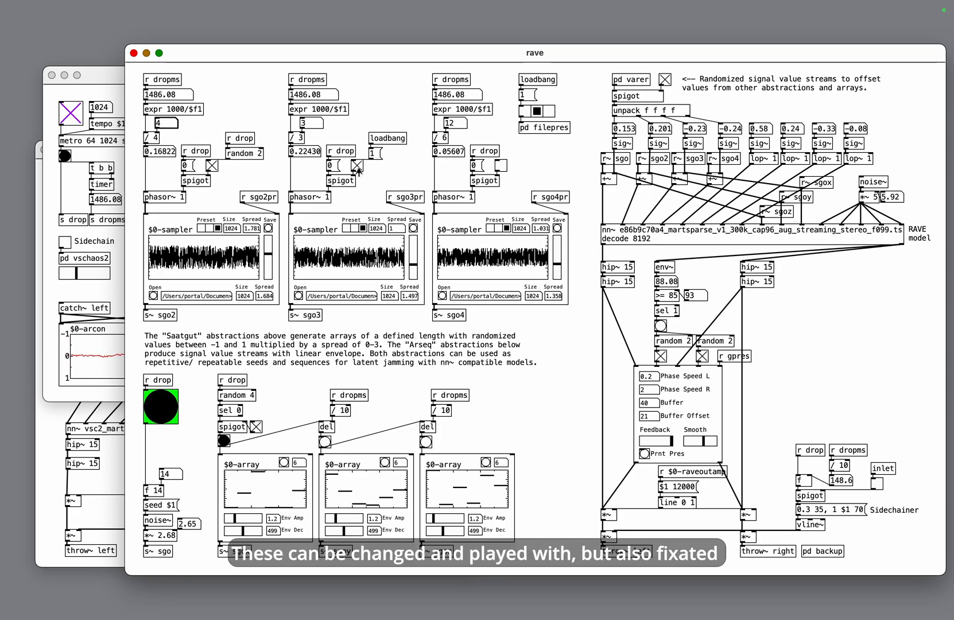
# - Untick the toggle in the rave subpatch's second sampler column
pyautogui.click(160, 406)
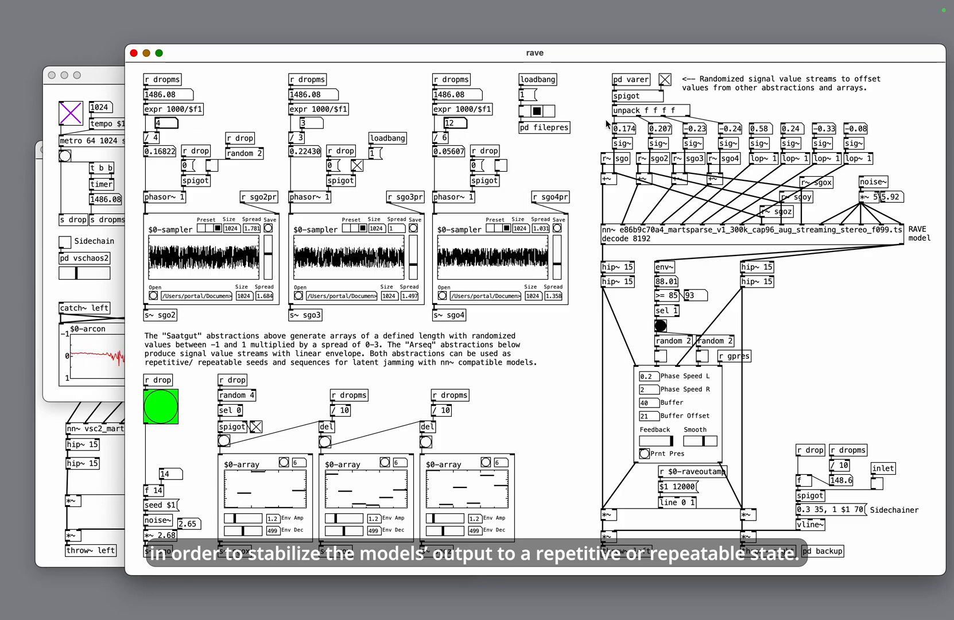